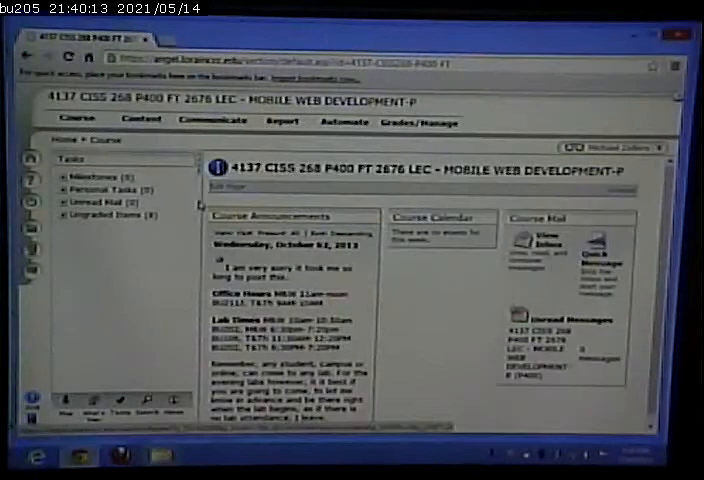
# Step: Start downloading the Lectures archive from the course Content listing
pyautogui.click(140, 120)
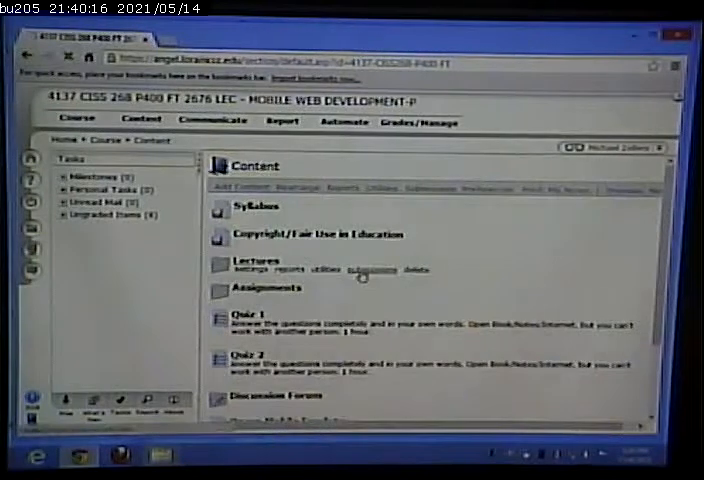
pyautogui.click(256, 260)
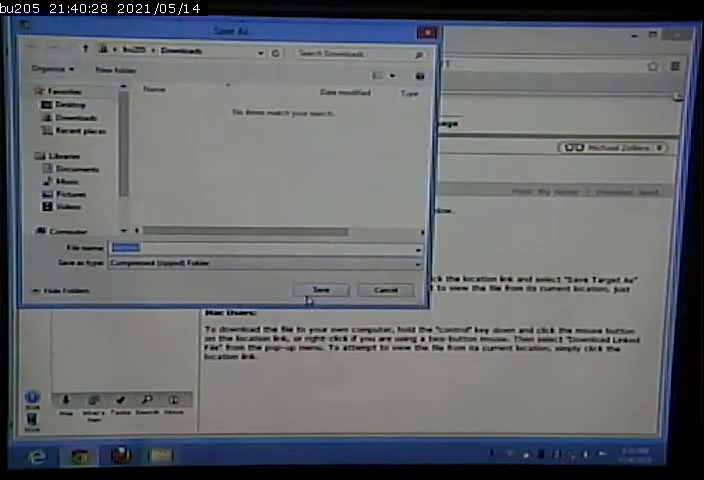
# Step: Save the lecture archive to Downloads and extract all its files into an Archive folder
pyautogui.click(70, 104)
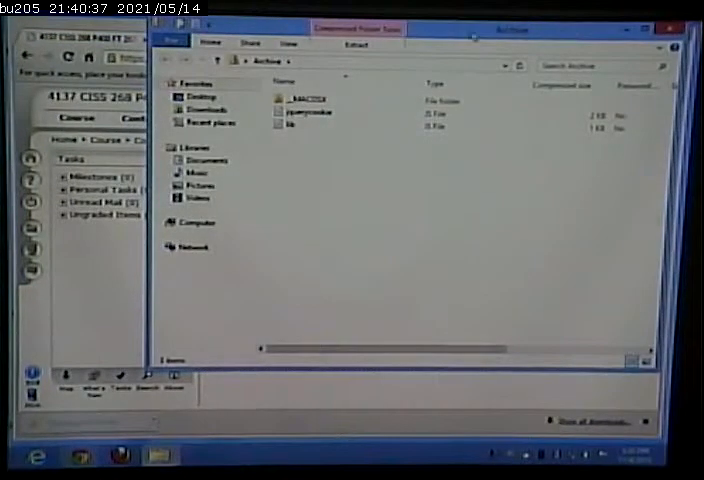
pyautogui.click(356, 44)
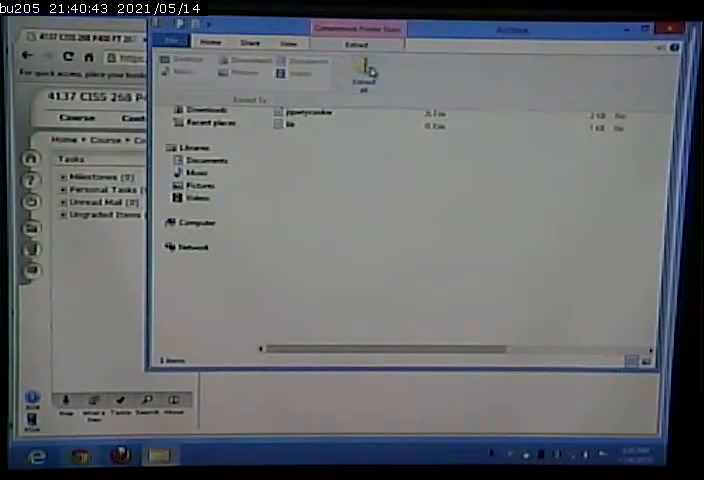
pyautogui.click(358, 76)
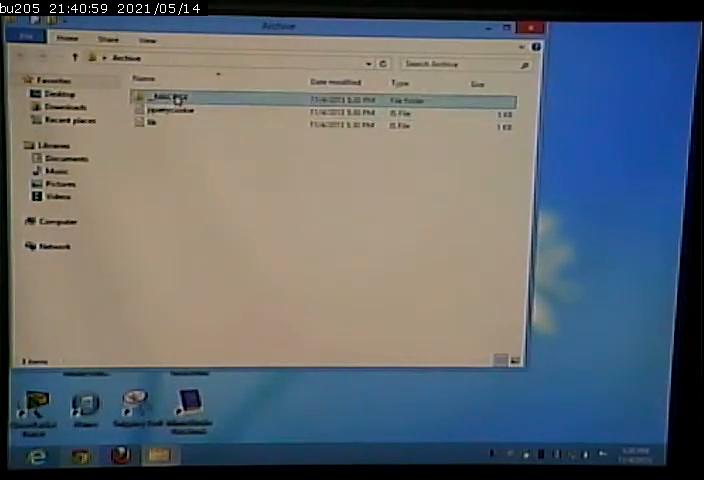
# Step: Delete the __MACOSX metadata folder from the Archive folder
pyautogui.rightClick(172, 96)
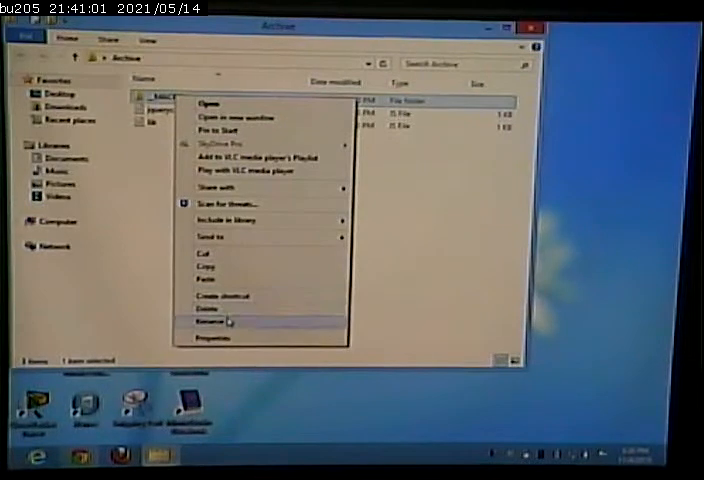
pyautogui.click(208, 320)
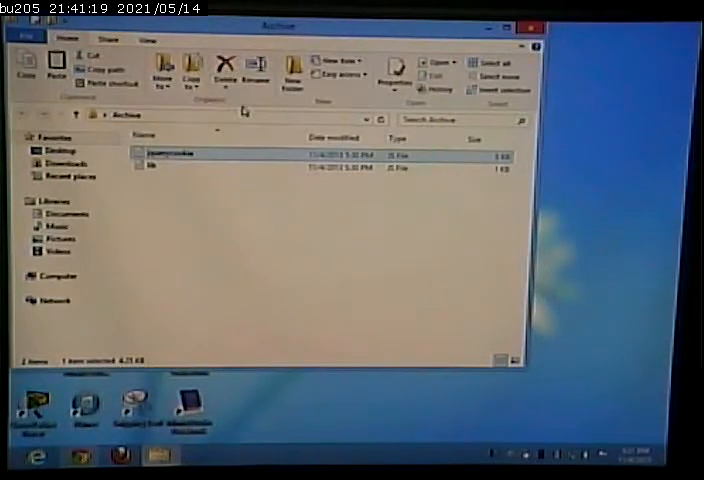
# Step: Show file name extensions so jquerycookie.js and lib.js appear with .js suffixes
pyautogui.click(148, 40)
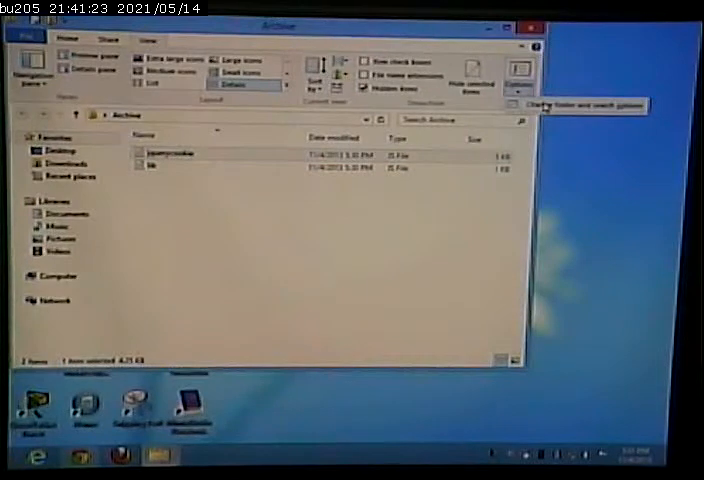
pyautogui.click(518, 78)
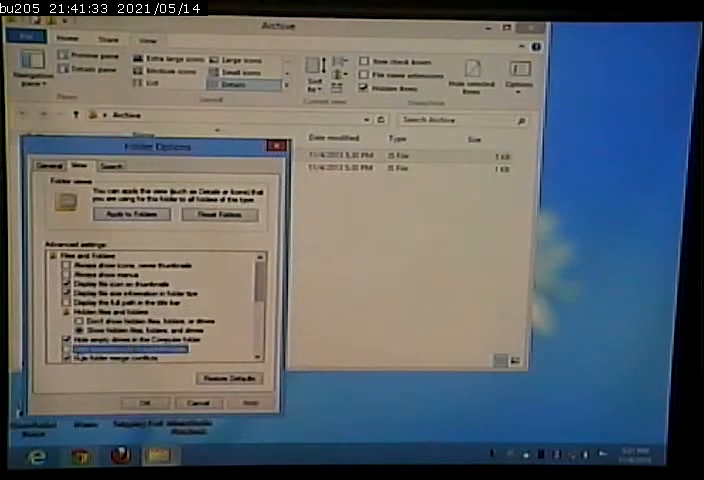
pyautogui.click(148, 402)
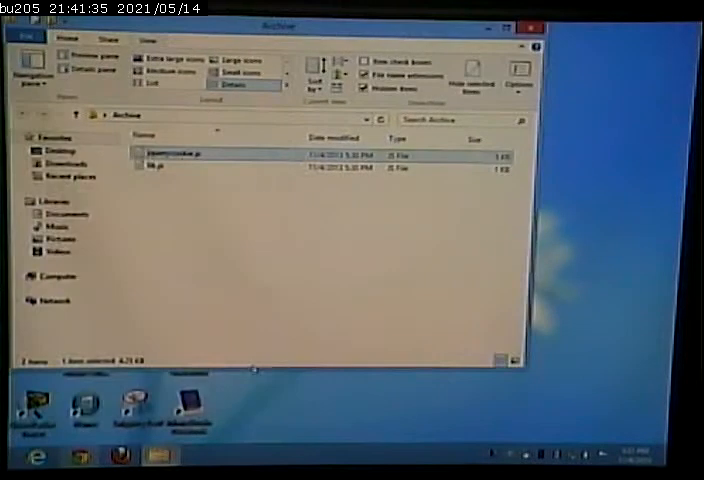
# Step: Edit jquerycookie.js in Notepad++, dismiss the Plugin Manager prompt, and read through the script
pyautogui.rightClick(176, 156)
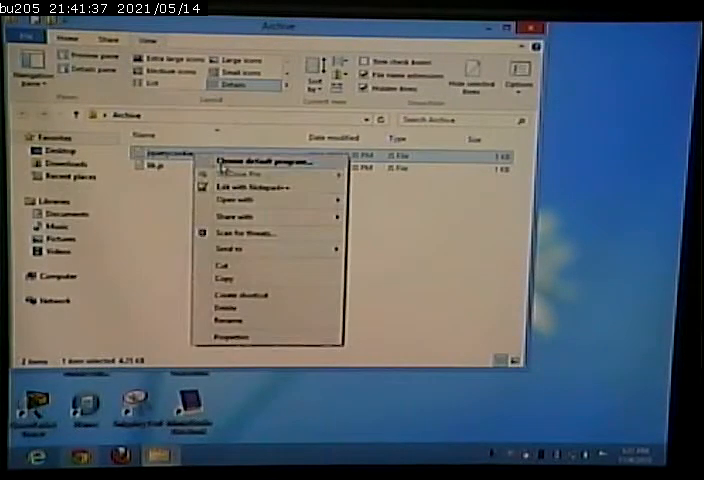
pyautogui.click(252, 188)
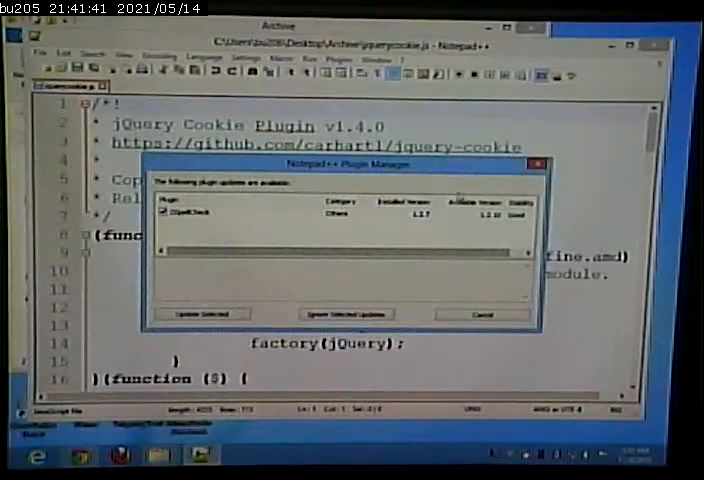
pyautogui.click(480, 314)
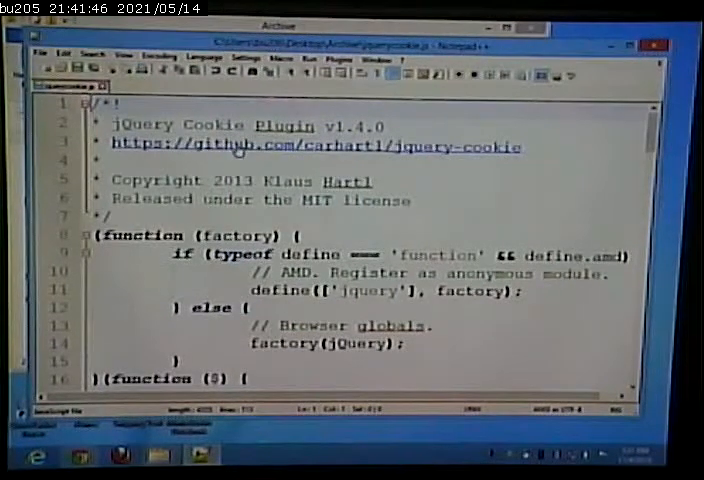
pyautogui.scroll(-3)
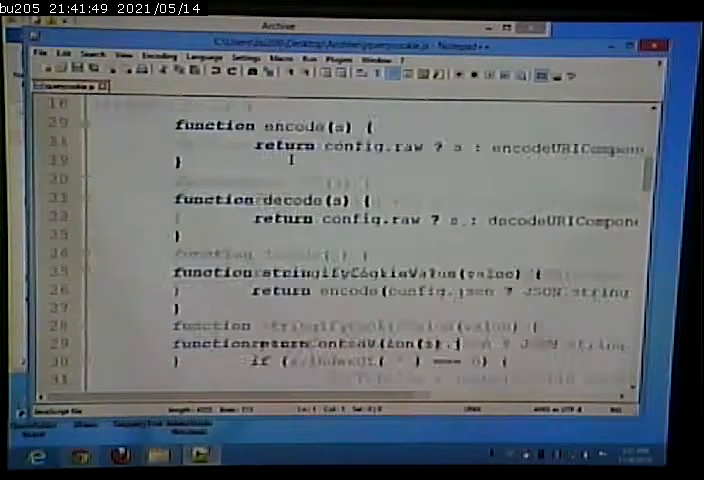
pyautogui.scroll(-3)
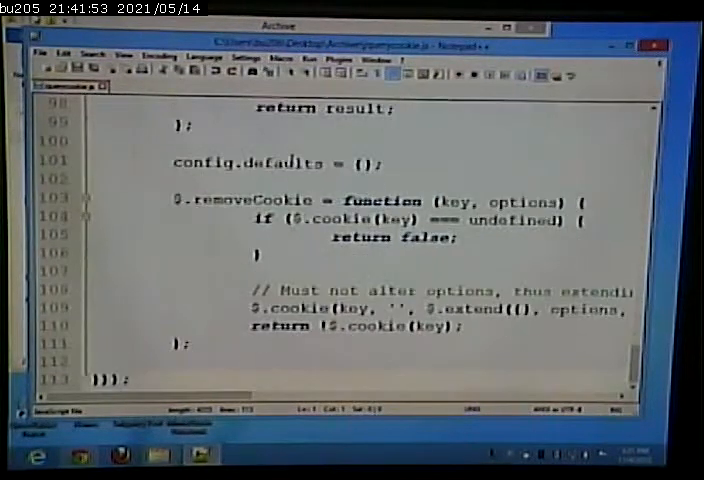
pyautogui.scroll(3)
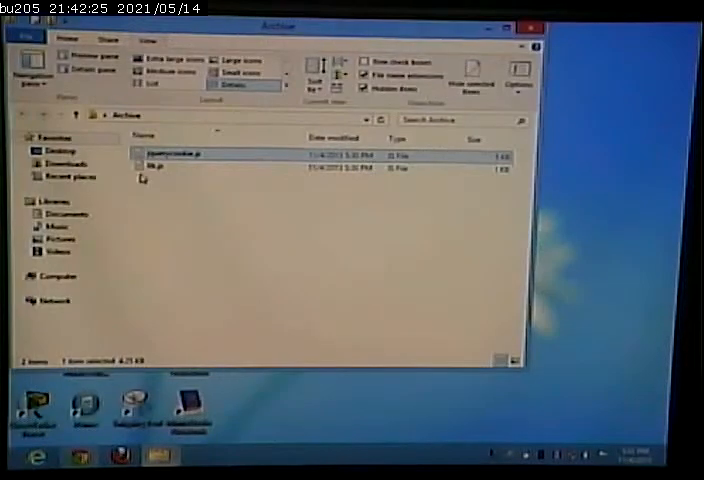
# Step: Bring up the context menu for lib.js in the Archive folder
pyautogui.doubleClick(152, 168)
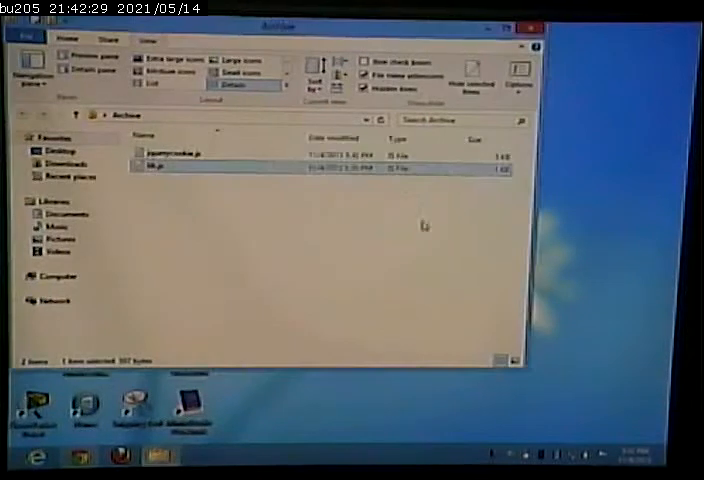
pyautogui.rightClick(164, 168)
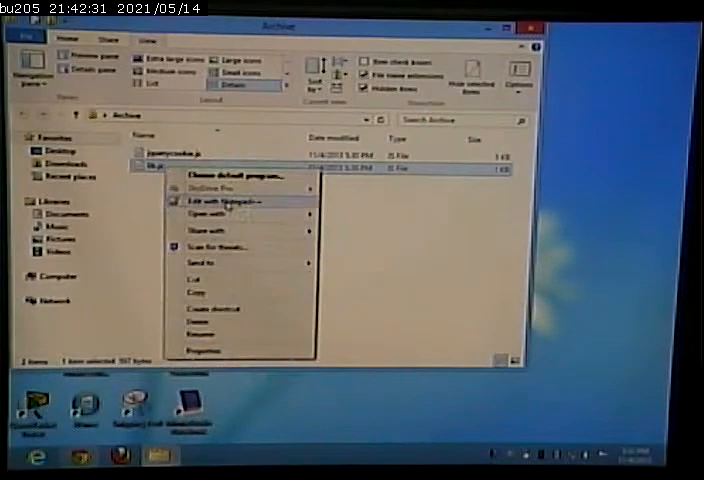
# Step: Edit lib.js in Notepad++ and read through its CreateCookie and distance functions
pyautogui.click(216, 200)
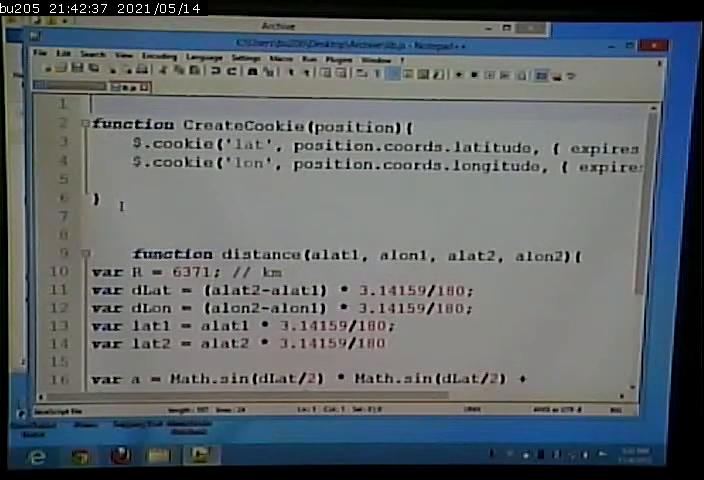
pyautogui.moveTo(96, 126); pyautogui.dragTo(210, 180)
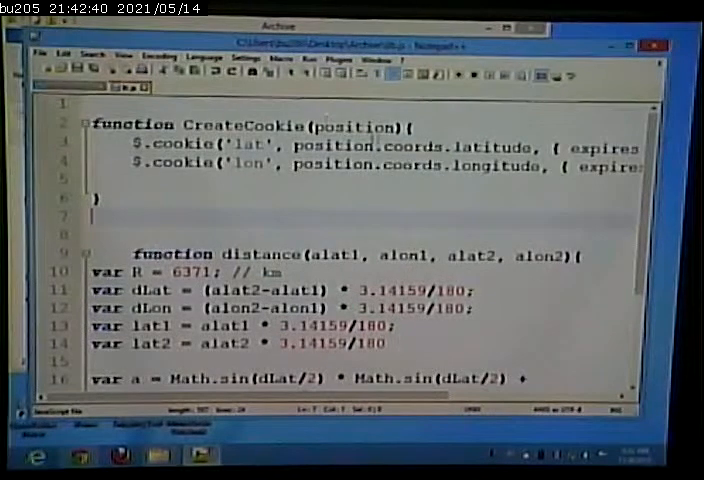
pyautogui.doubleClick(366, 128)
pyautogui.write('return d;')
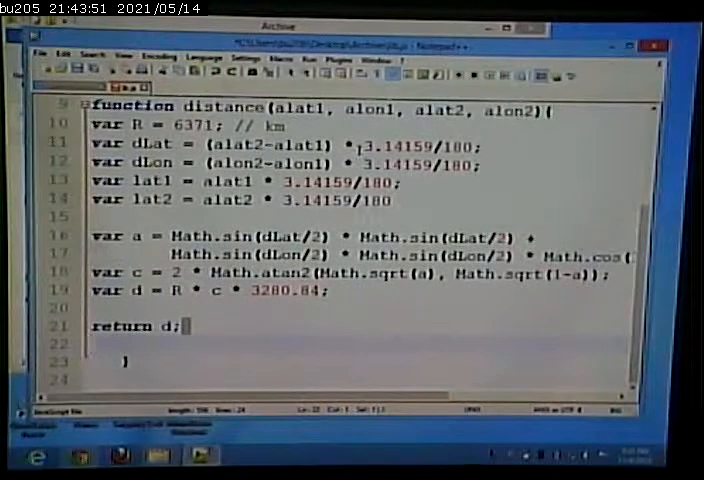
pyautogui.doubleClick(420, 144)
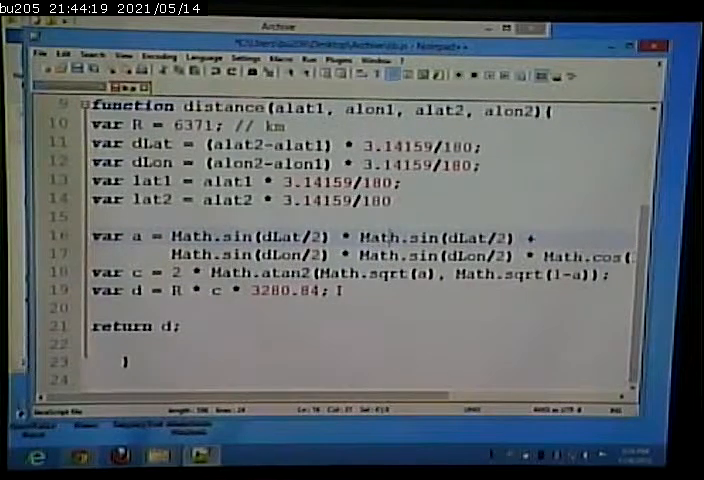
pyautogui.scroll(3)
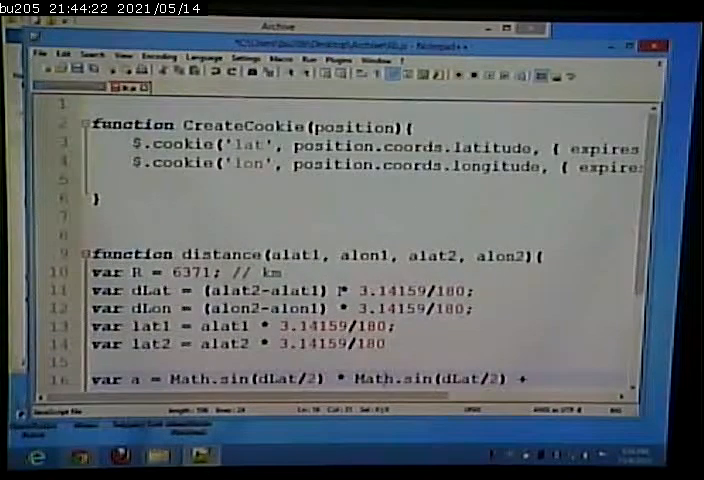
pyautogui.scroll(-3)
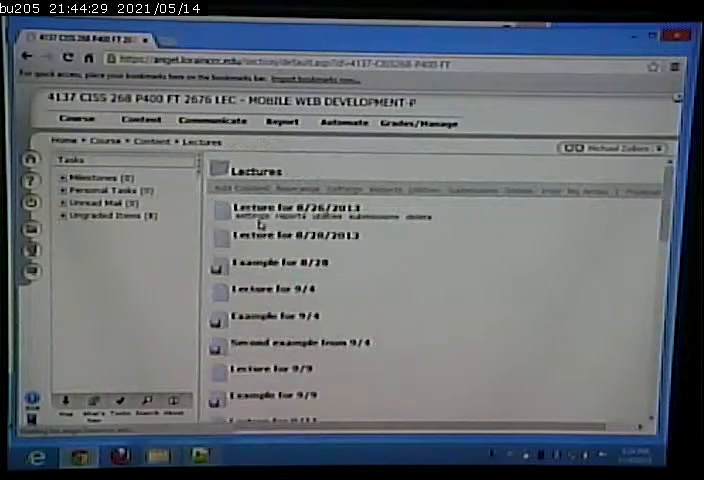
# Step: Download geolocation.zip from the Example for 10/30 lecture item
pyautogui.scroll(-3)
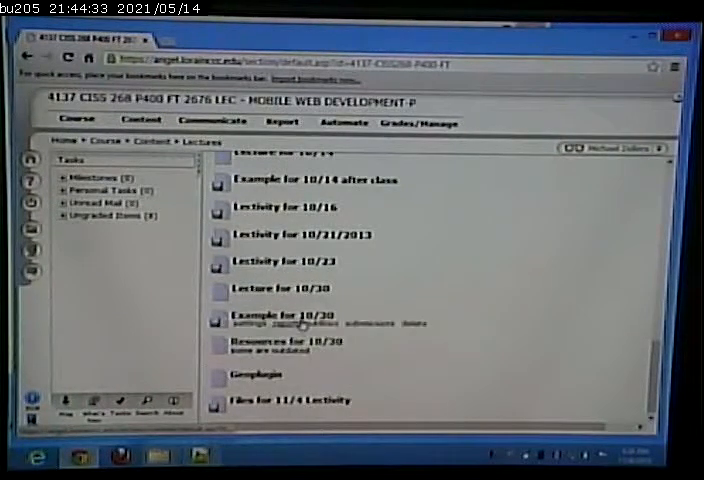
pyautogui.click(284, 312)
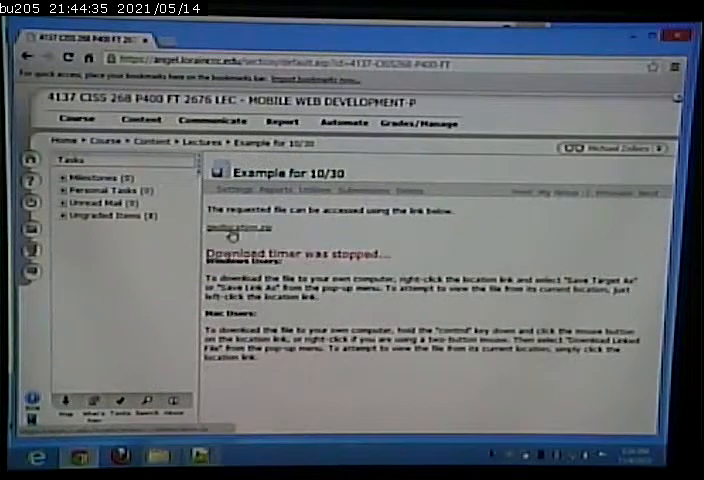
pyautogui.click(228, 232)
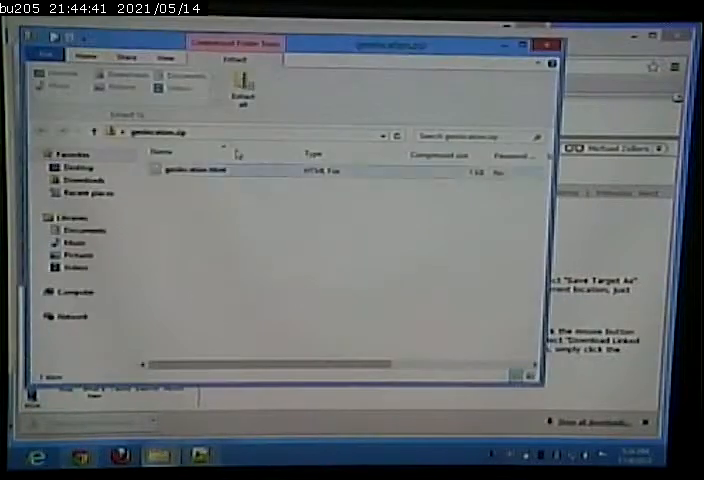
# Step: Extract the geolocation zip into a folder and bring up actions for geolocation.html
pyautogui.click(240, 84)
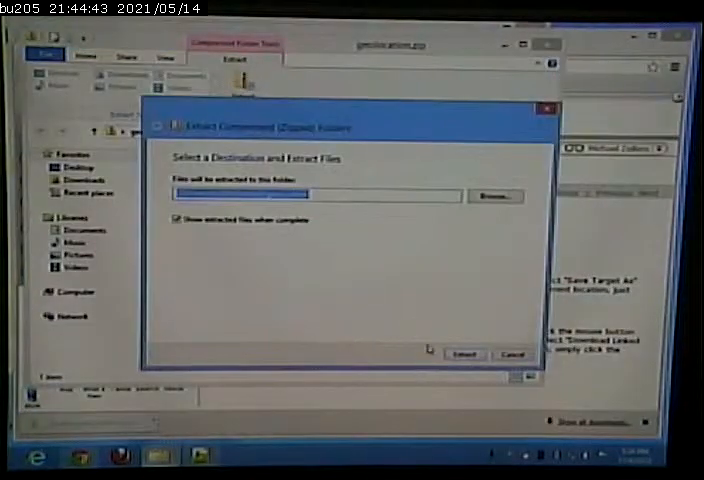
pyautogui.click(464, 354)
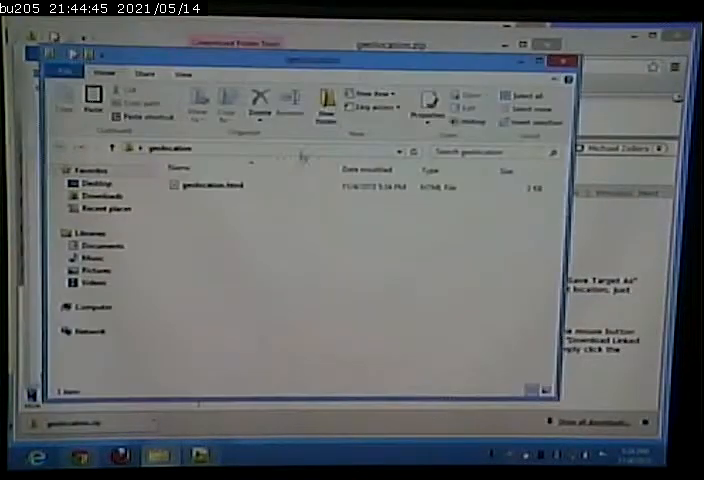
pyautogui.rightClick(206, 184)
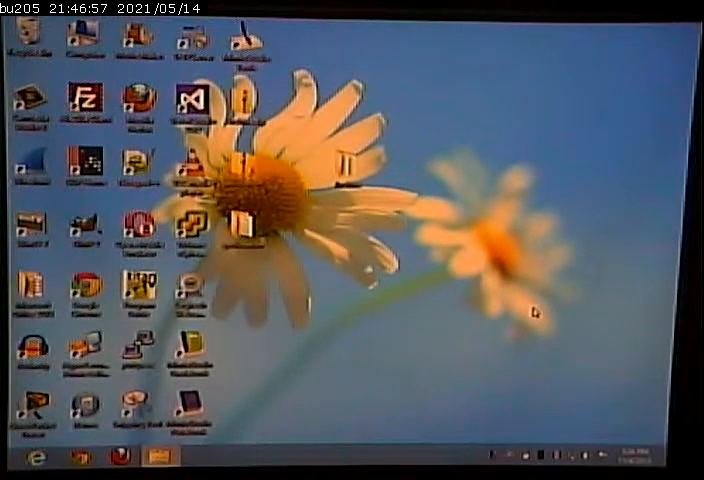
pyautogui.moveTo(560, 356)
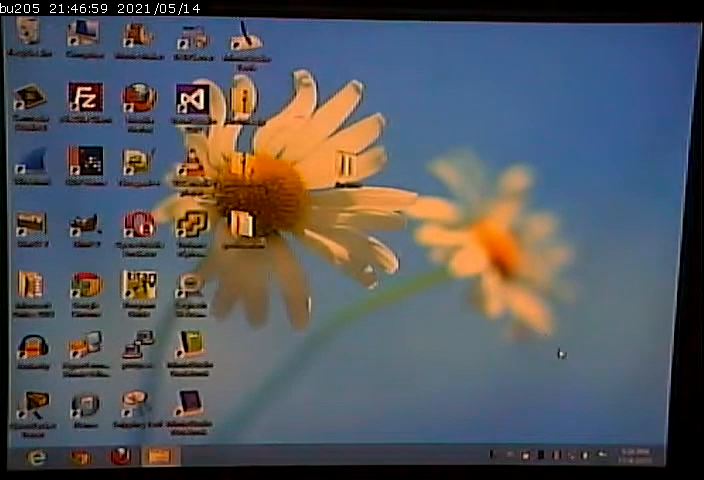